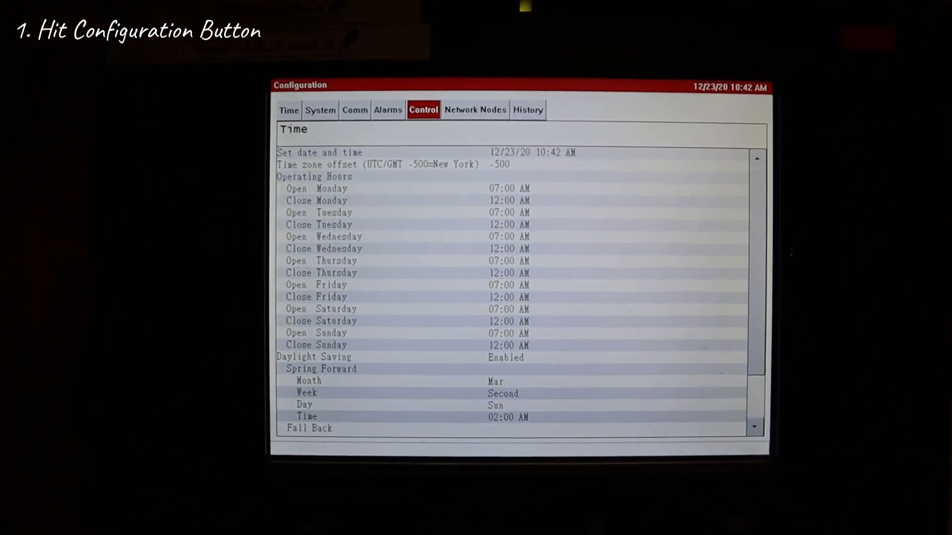
Navigate to the Refrigeration Addresses page under Configuration, Control
click(422, 110)
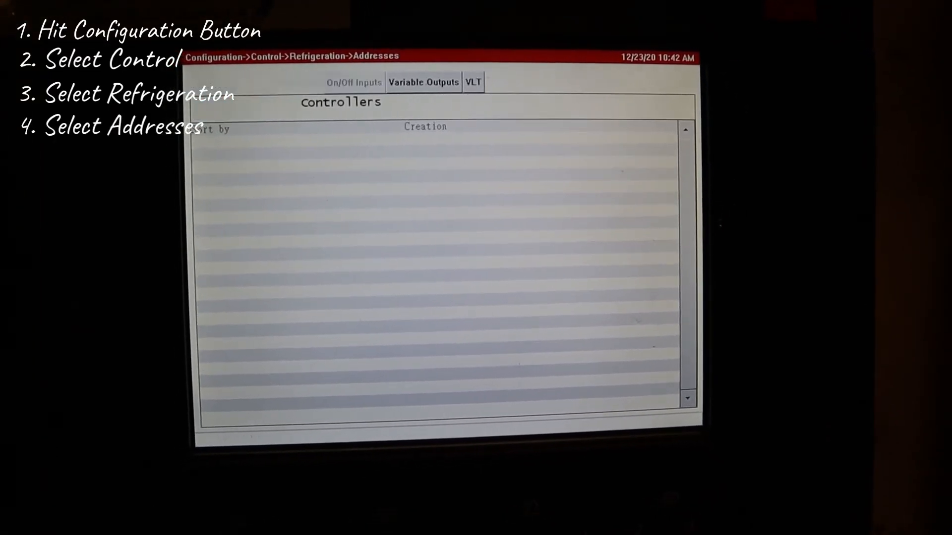
View the relay point addresses, then the sensor addresses and types (Inside Temp, RACK1 DISCH PSI)
click(240, 68)
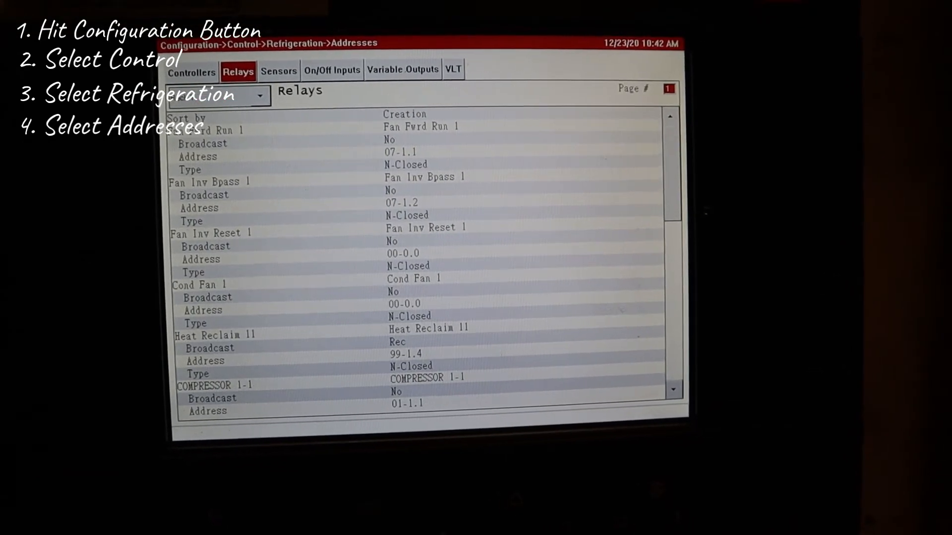
click(280, 71)
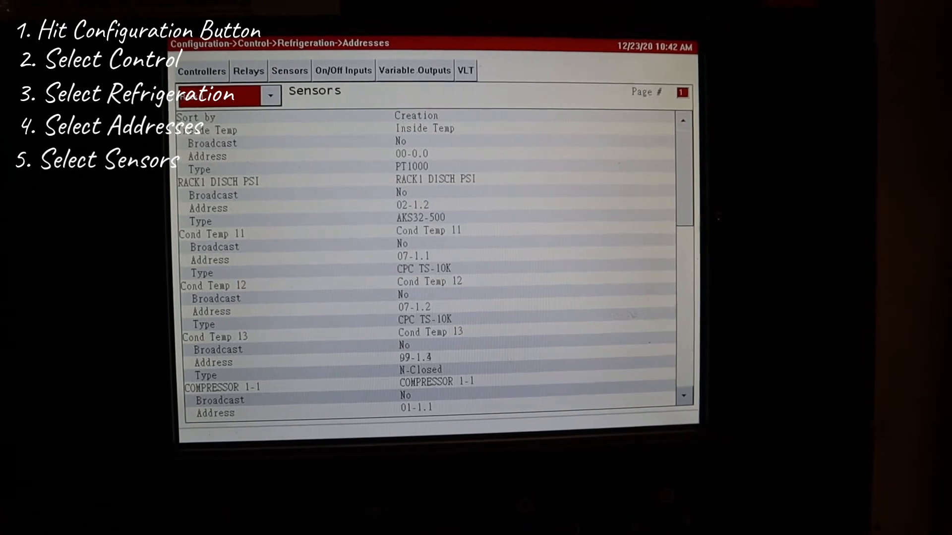